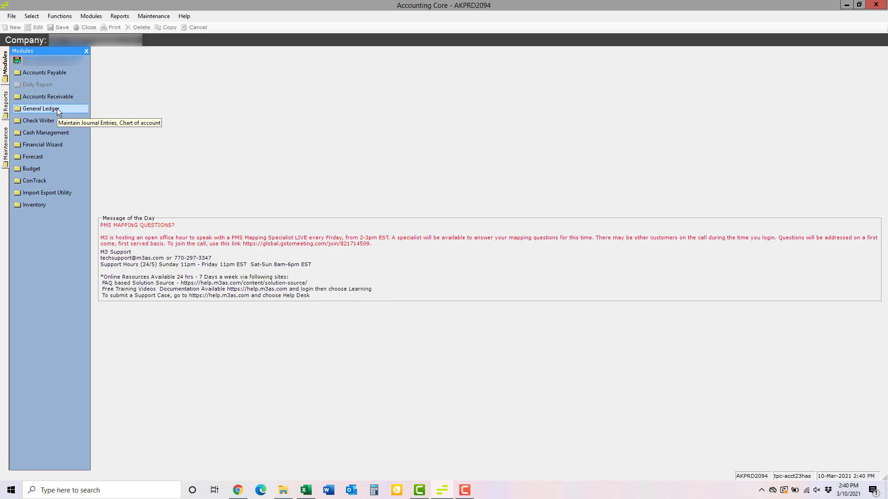
- Open General Ledger and dismiss the Past Due Recurring Journal Entries prompt
click(42, 109)
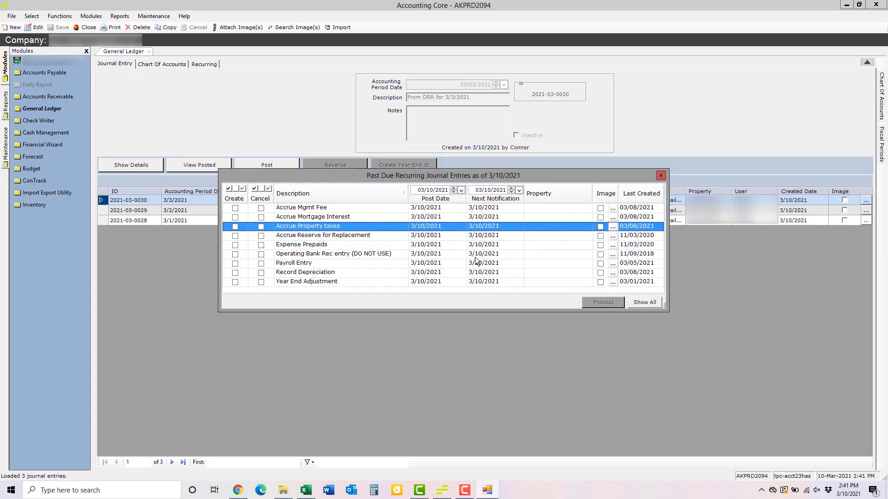
mouse_move(667, 186)
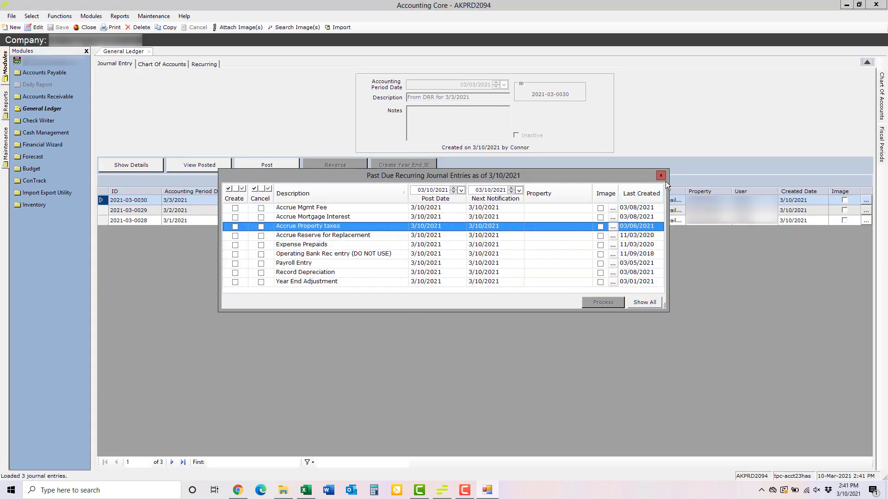
click(661, 176)
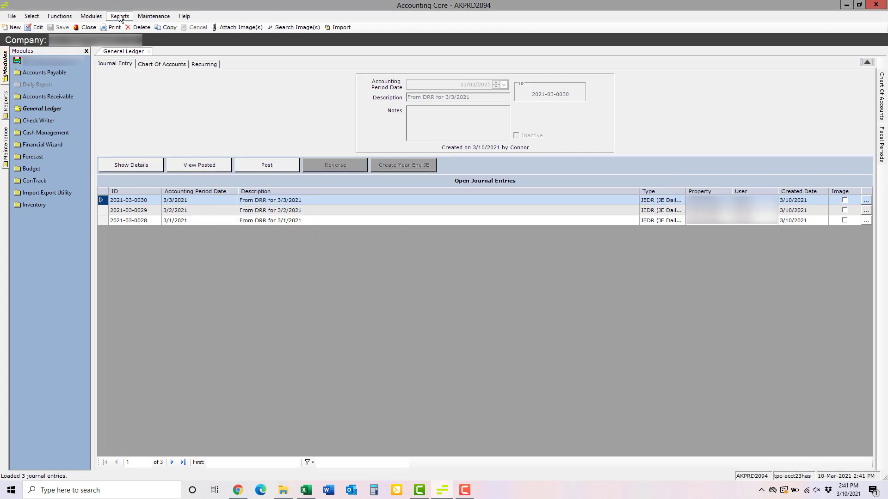
- Set up a Trial Balance report for the 2021 Fiscal Year, keeping zero-amount accounts included
click(119, 16)
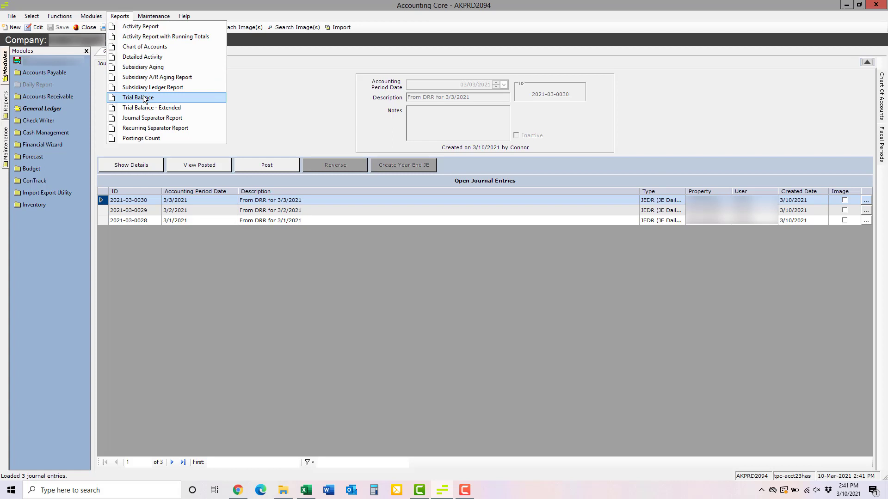
click(138, 97)
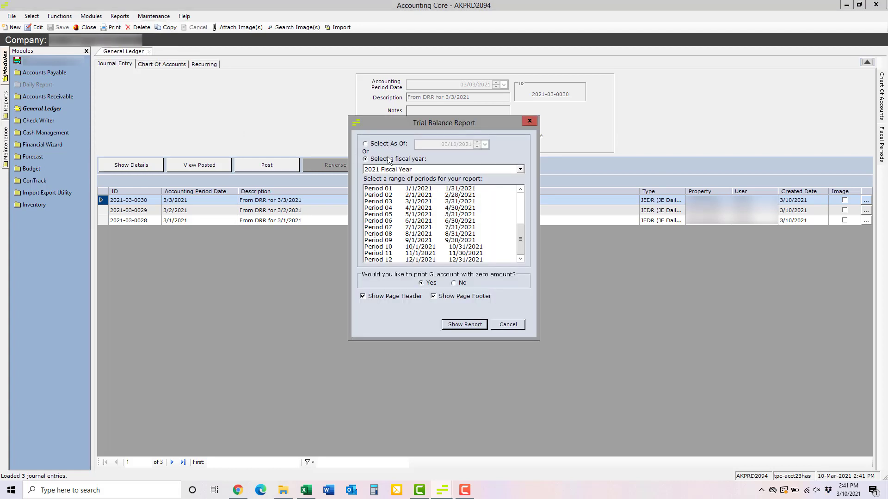
mouse_move(409, 175)
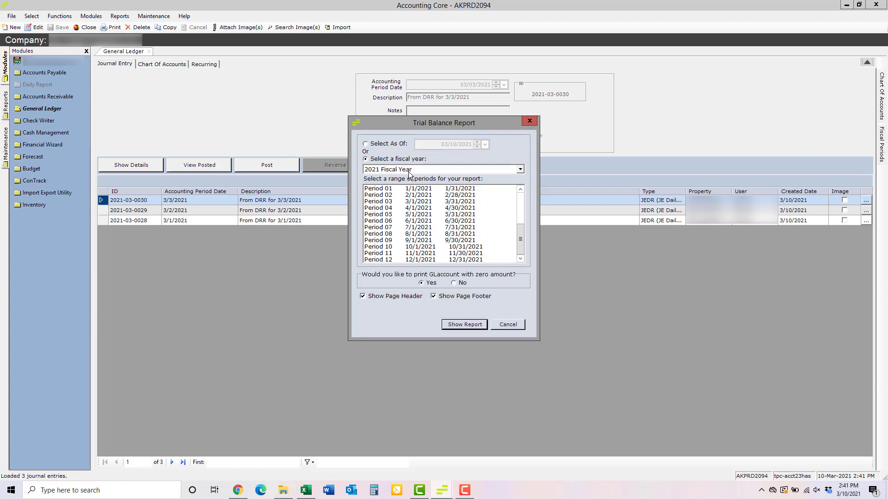
click(441, 170)
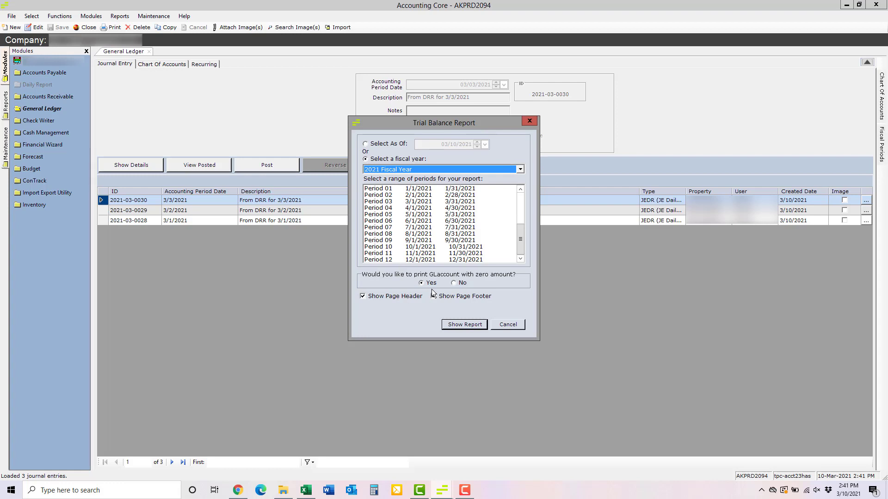
click(433, 296)
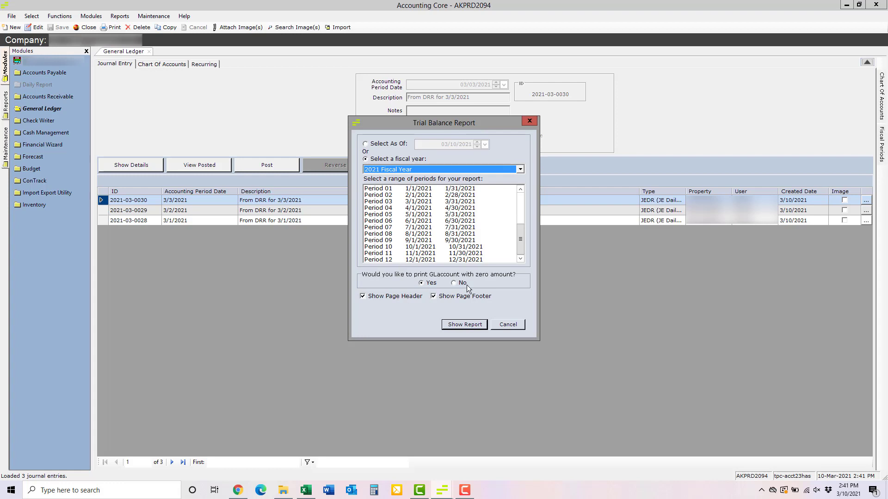
mouse_move(465, 290)
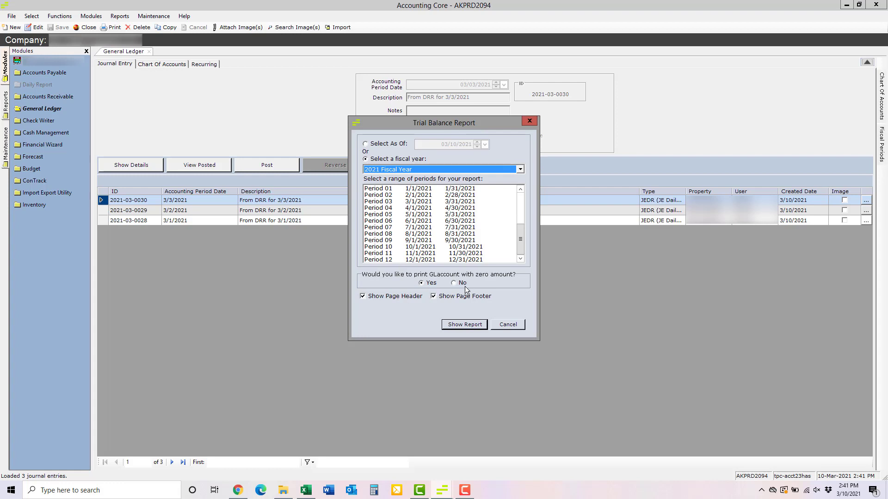
mouse_move(357, 303)
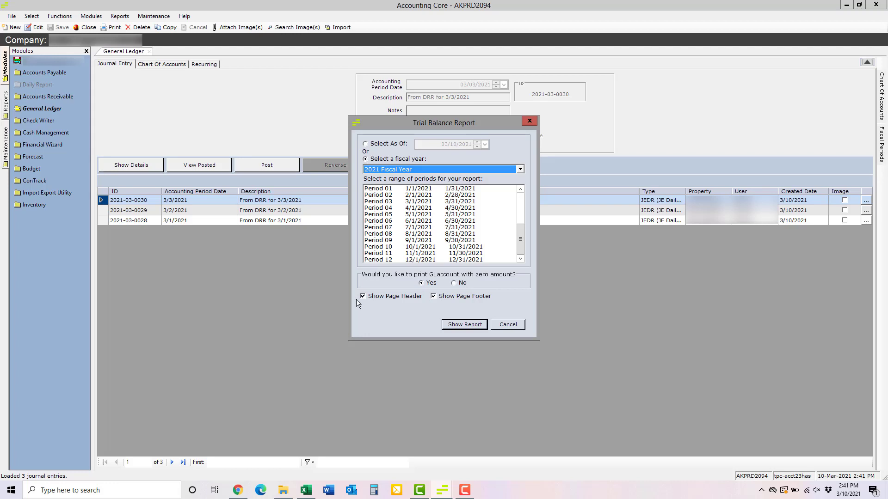
mouse_move(383, 304)
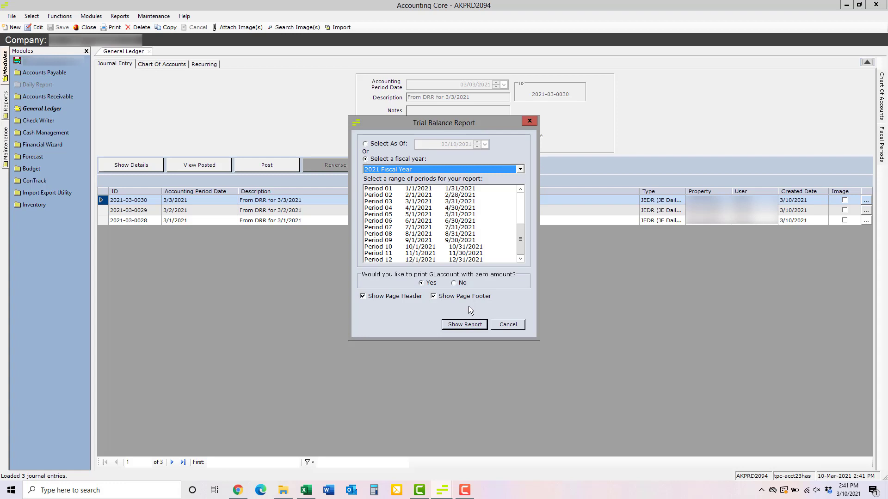
mouse_move(467, 327)
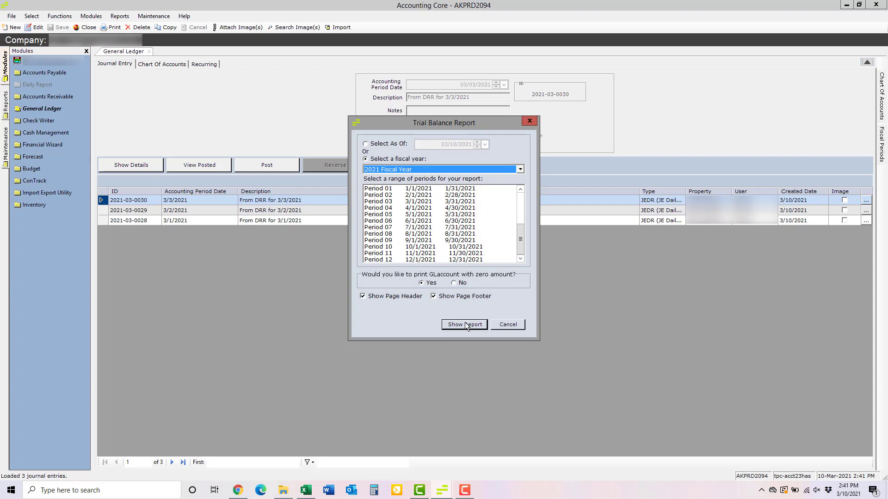
- Show the Trial Balance report and drag its window corner larger
click(464, 325)
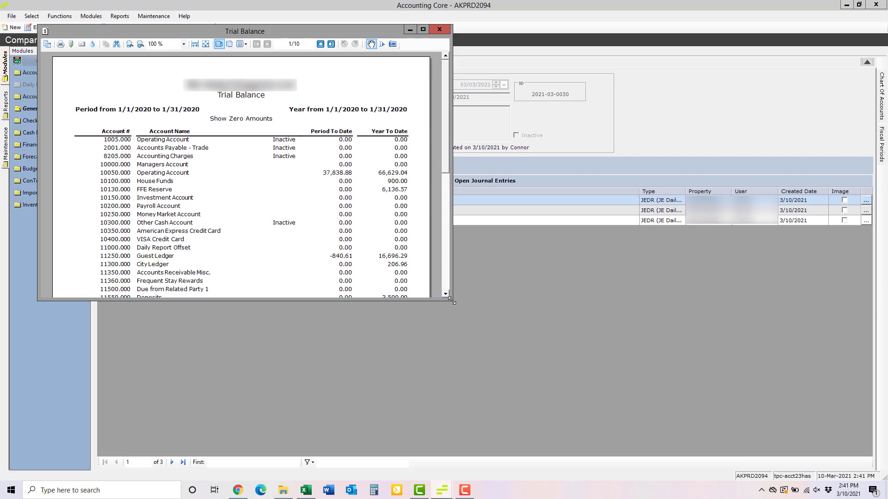
drag(453, 301, 595, 418)
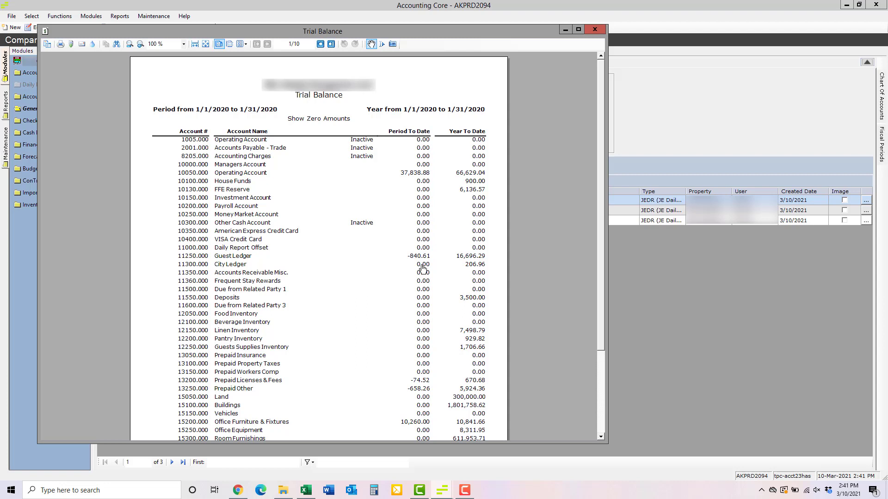
mouse_move(422, 267)
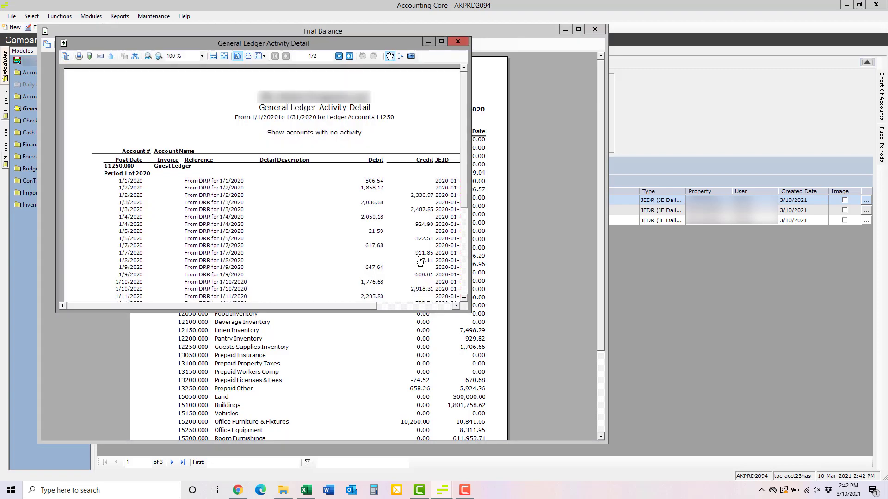
mouse_move(330, 119)
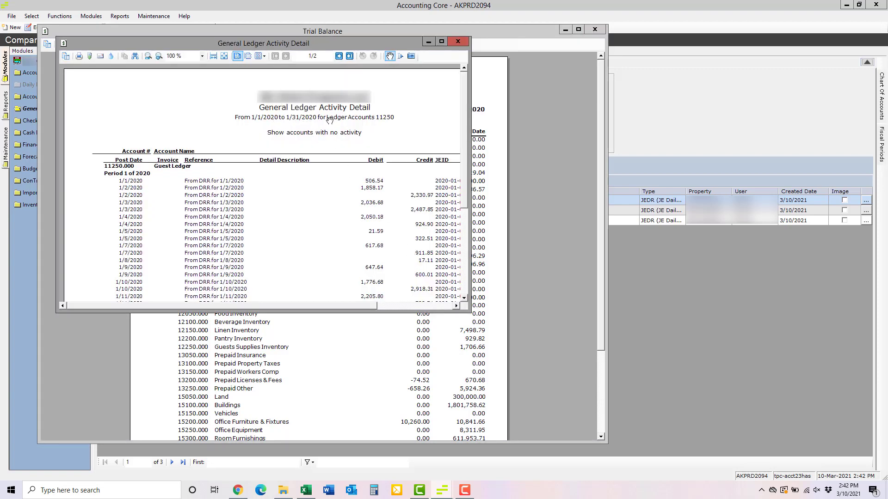
mouse_move(162, 138)
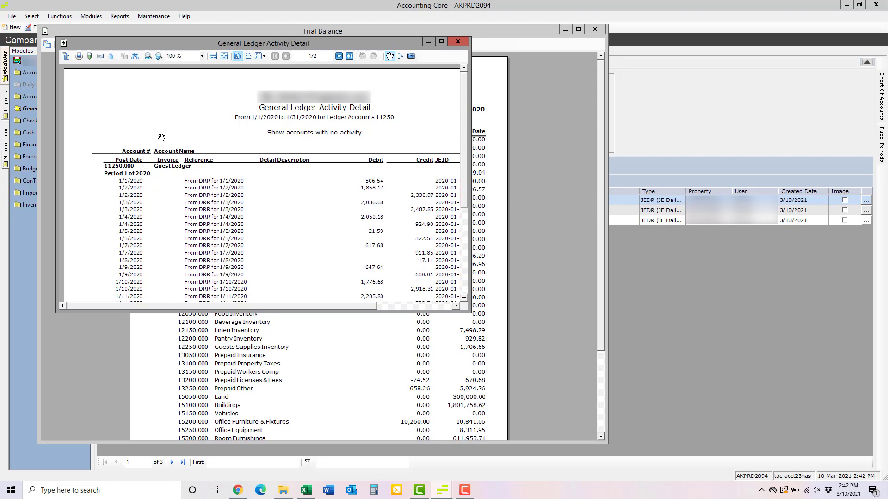
mouse_move(275, 270)
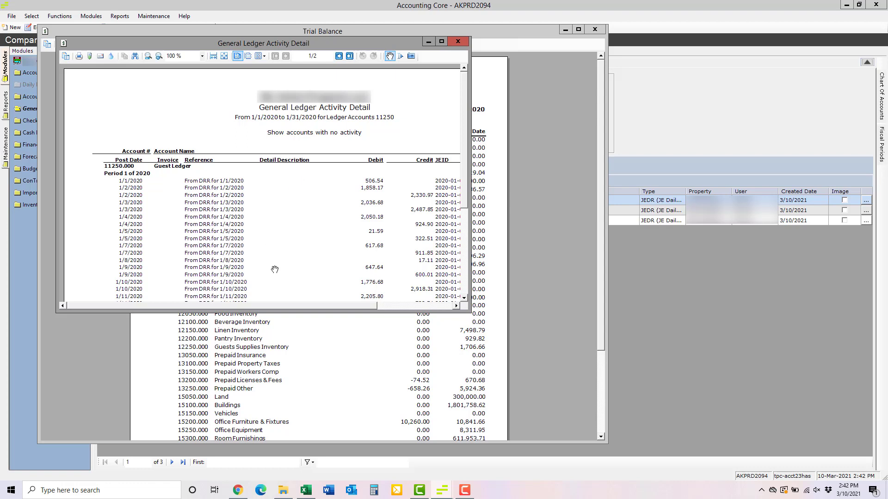